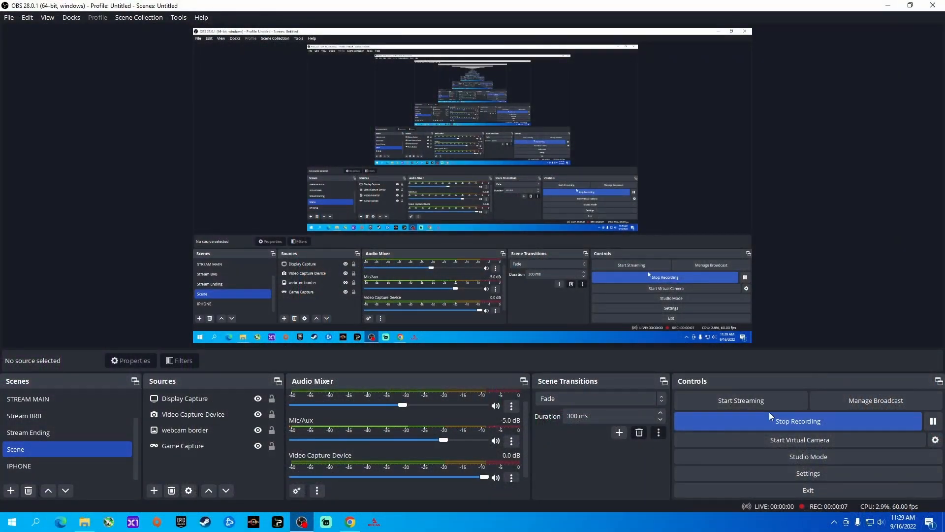
mouse_move(808, 473)
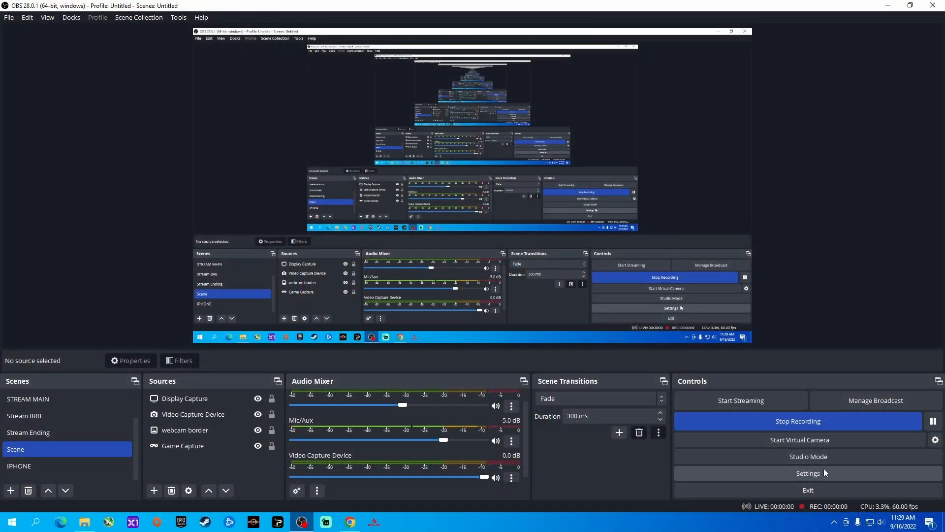
Step: Open OBS Settings from the Controls dock
click(808, 472)
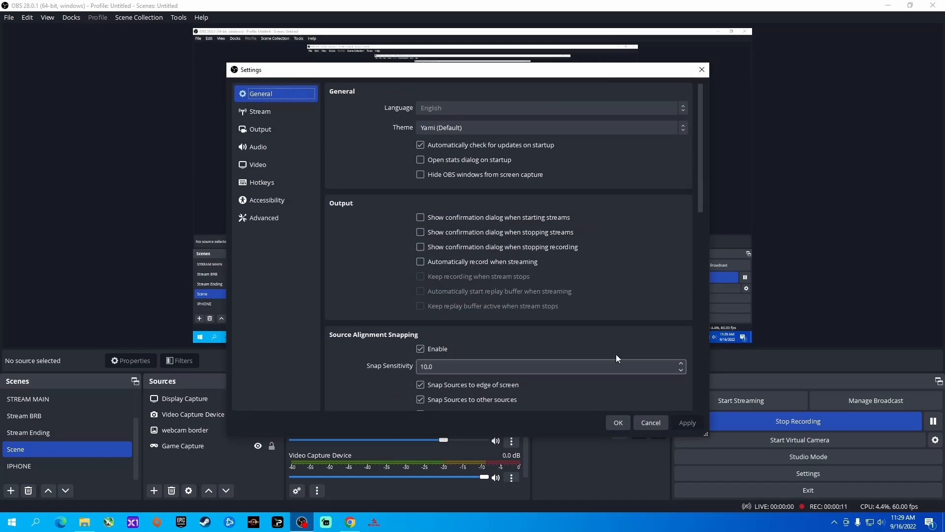
Step: Show the Output page's Streaming encoder settings: AMD H.264, CBR, 20000 Kbps
click(260, 129)
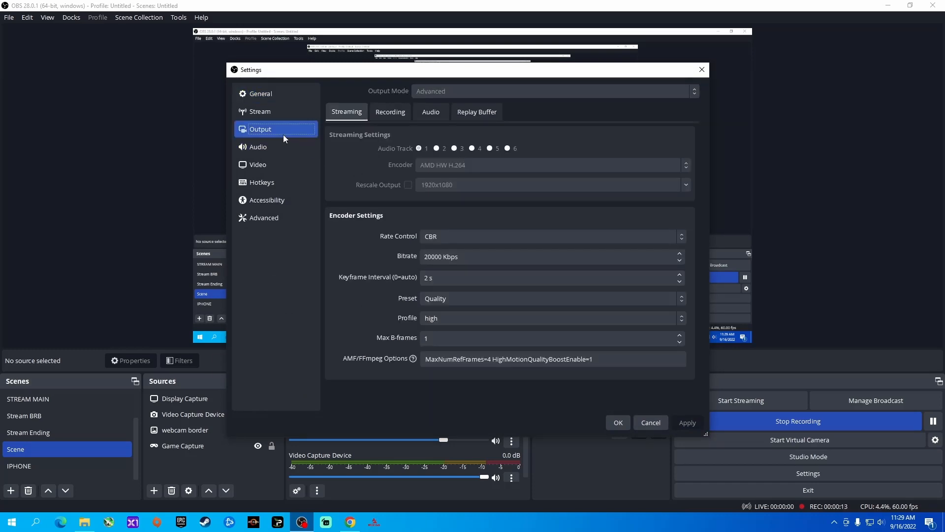
mouse_move(375, 103)
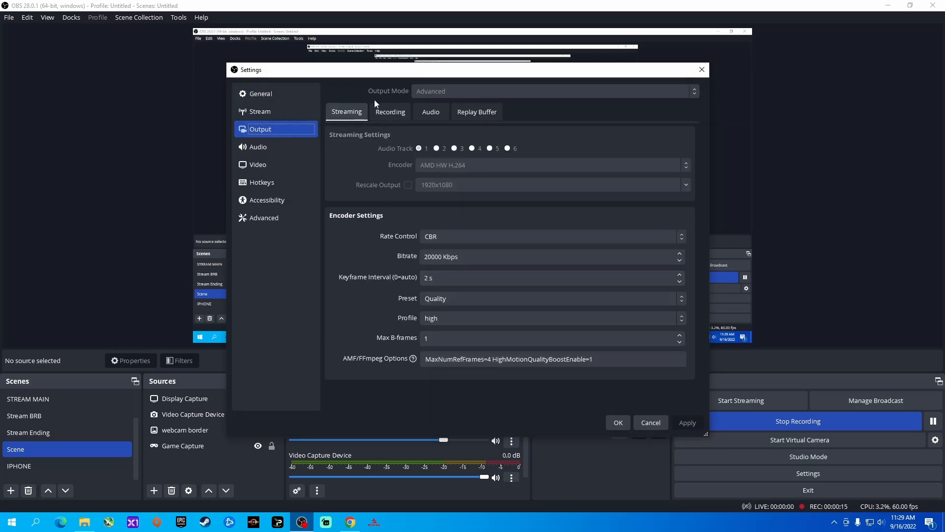
mouse_move(336, 108)
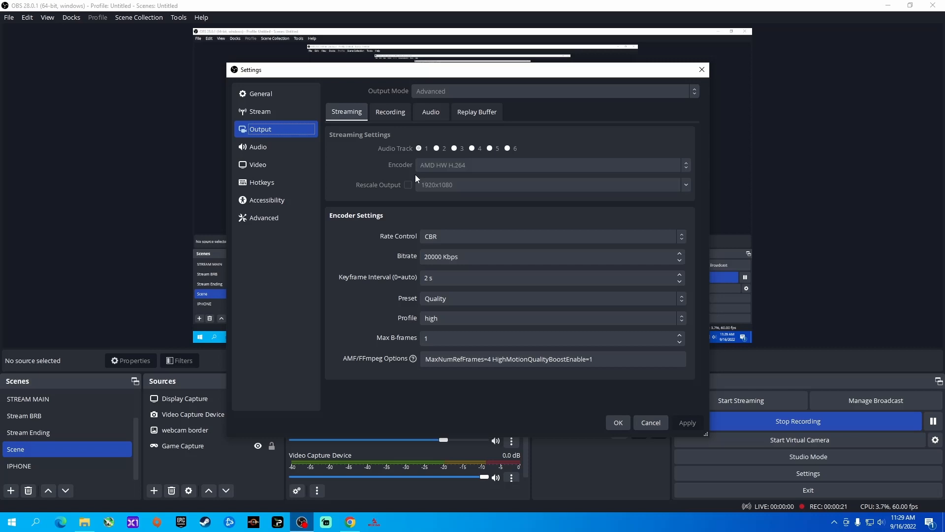
mouse_move(478, 172)
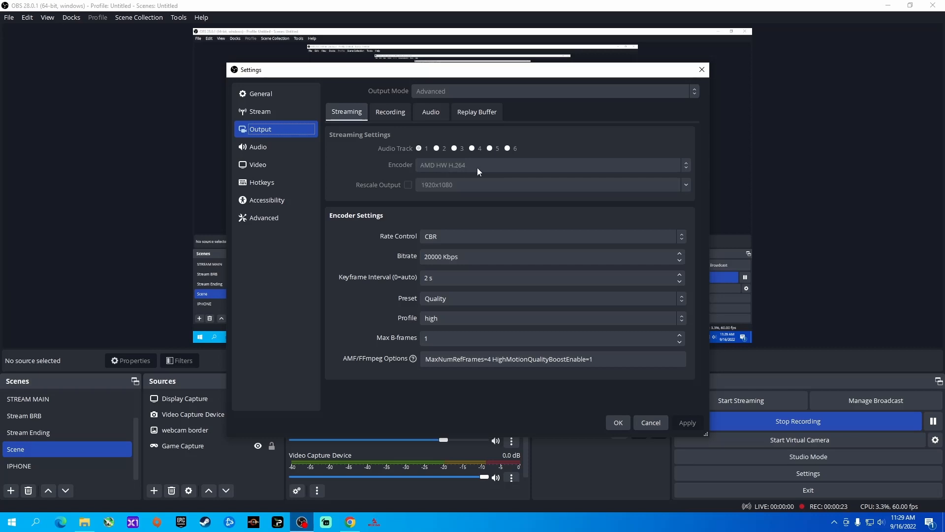
mouse_move(486, 252)
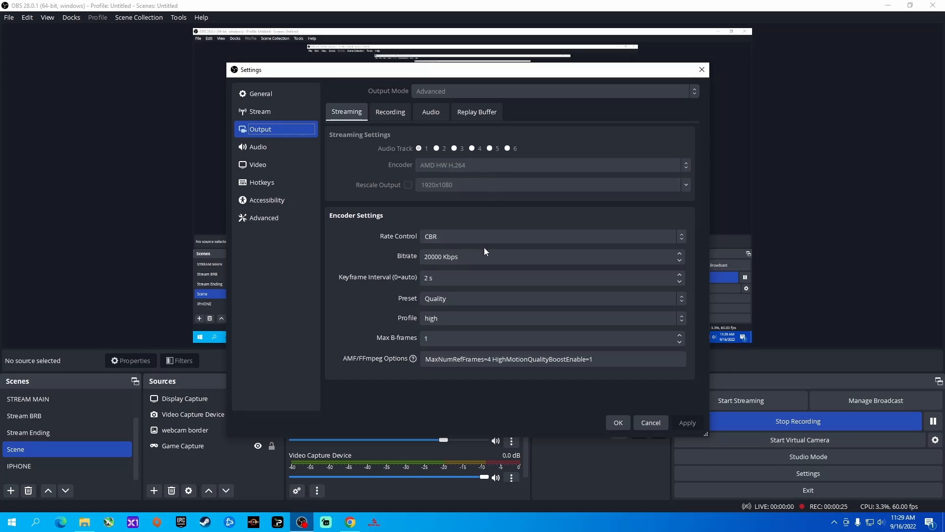
mouse_move(418, 253)
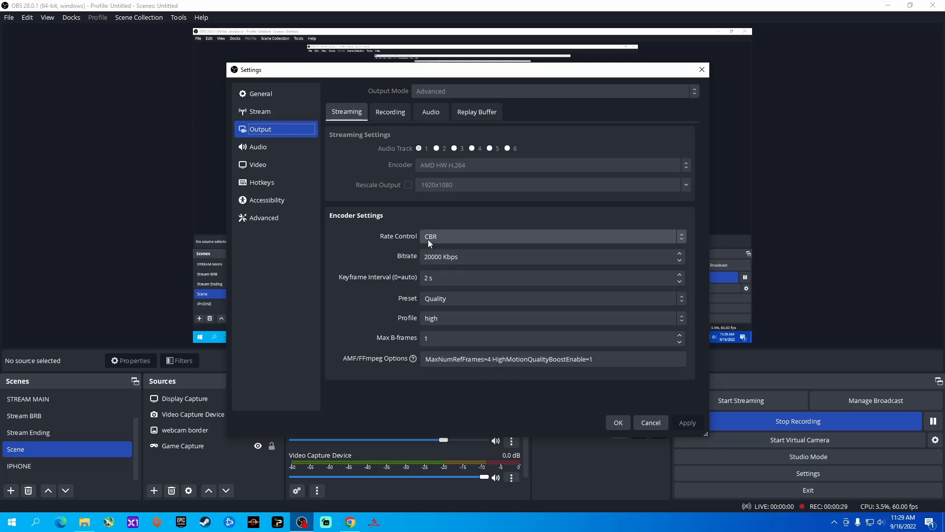
click(548, 277)
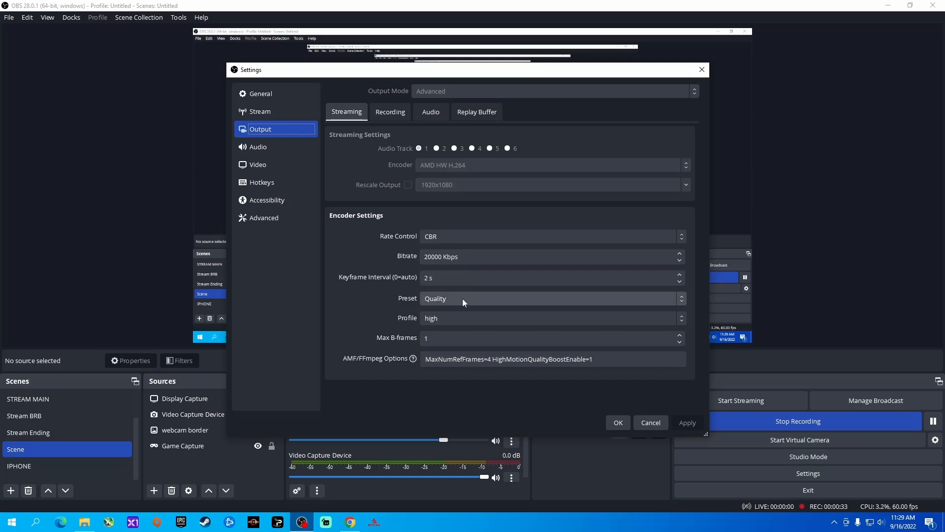
mouse_move(455, 322)
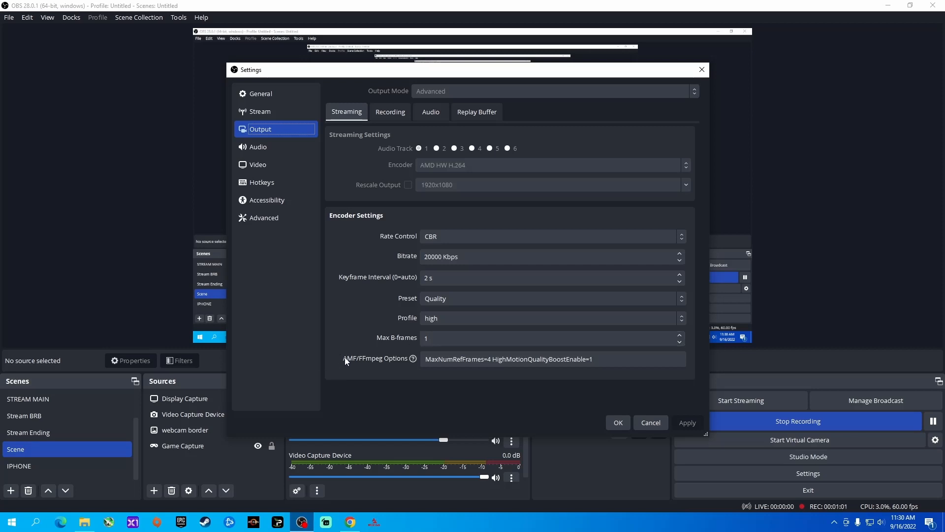
mouse_move(398, 368)
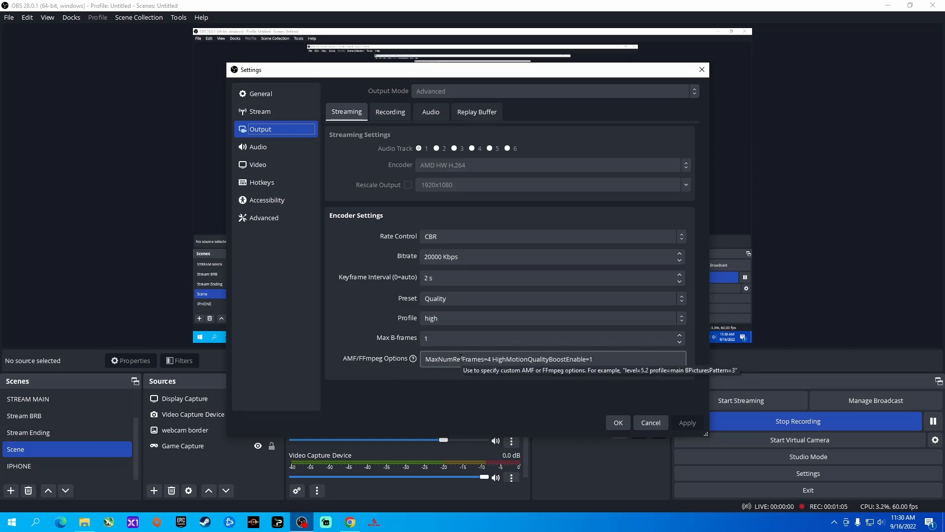
Step: Inspect the AMF options string, including HighMotionQualityBoostEnable=1 and MaxNumRefFrames=4
click(551, 359)
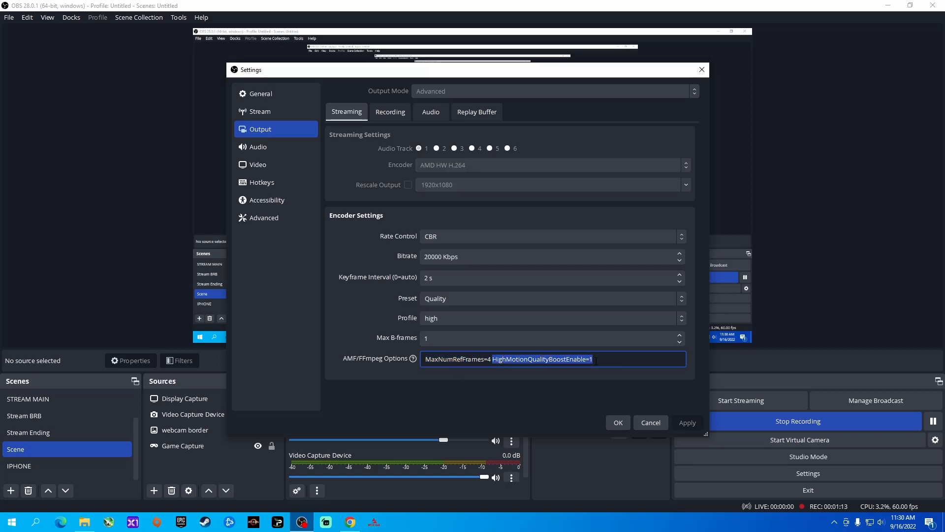
mouse_move(414, 358)
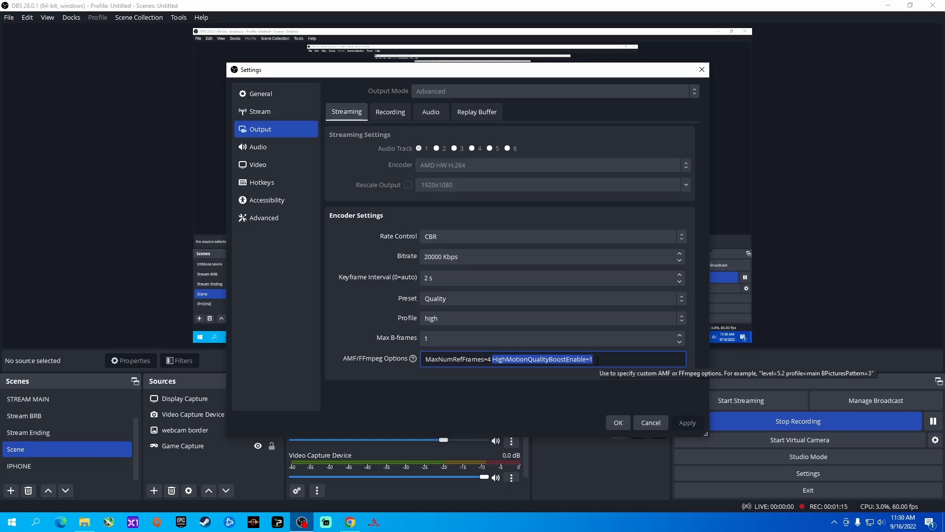
mouse_move(359, 323)
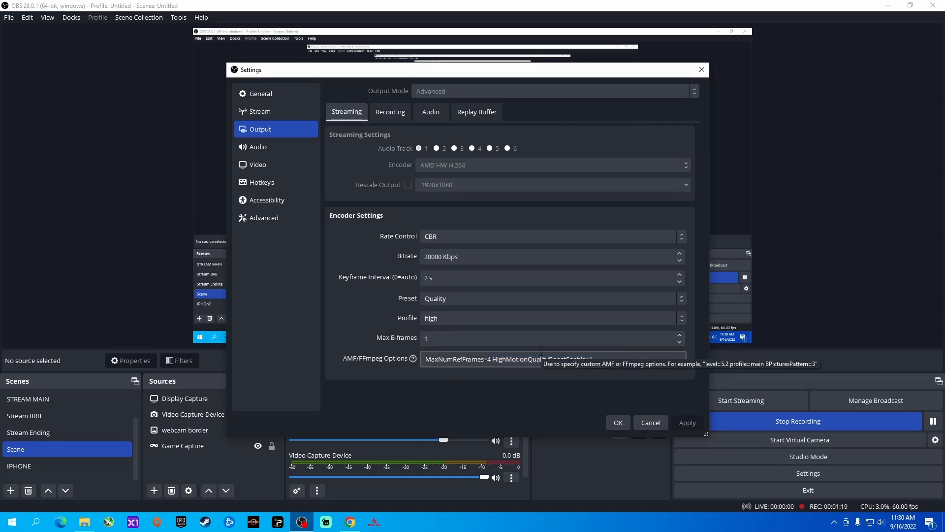
click(543, 359)
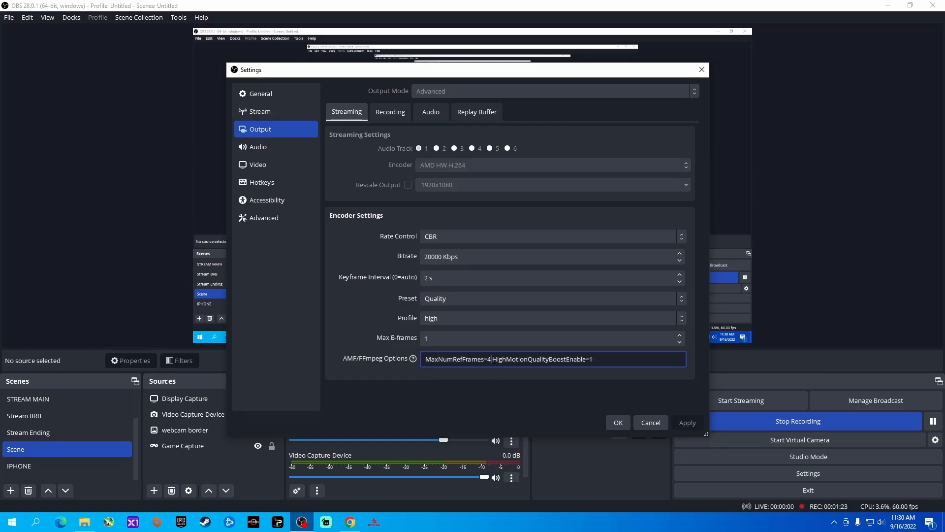
click(617, 422)
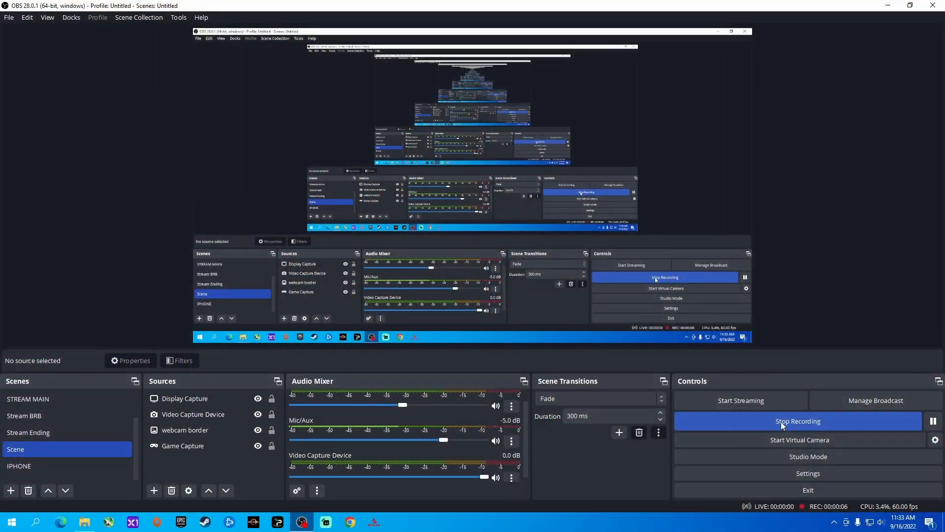
Step: Search 'internet speed test' in Chrome and run Google's speed test
click(349, 522)
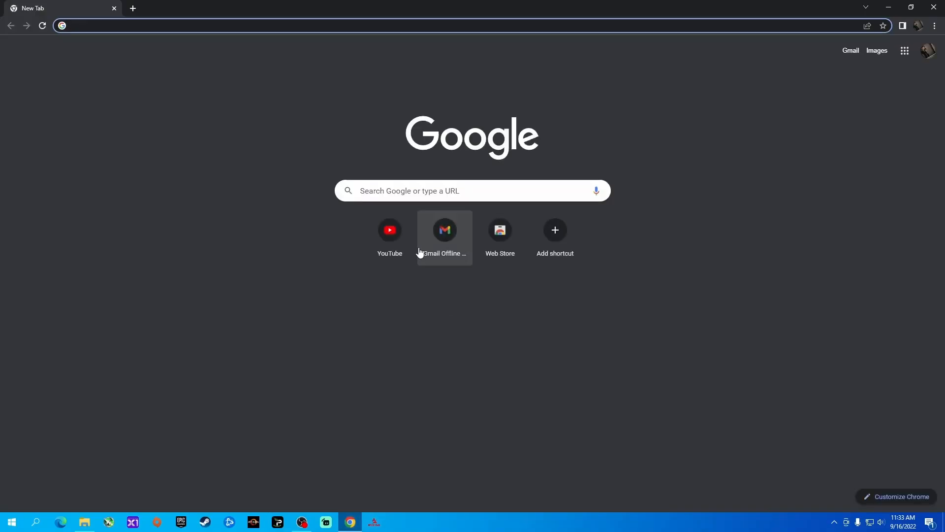
text(internet speed test)
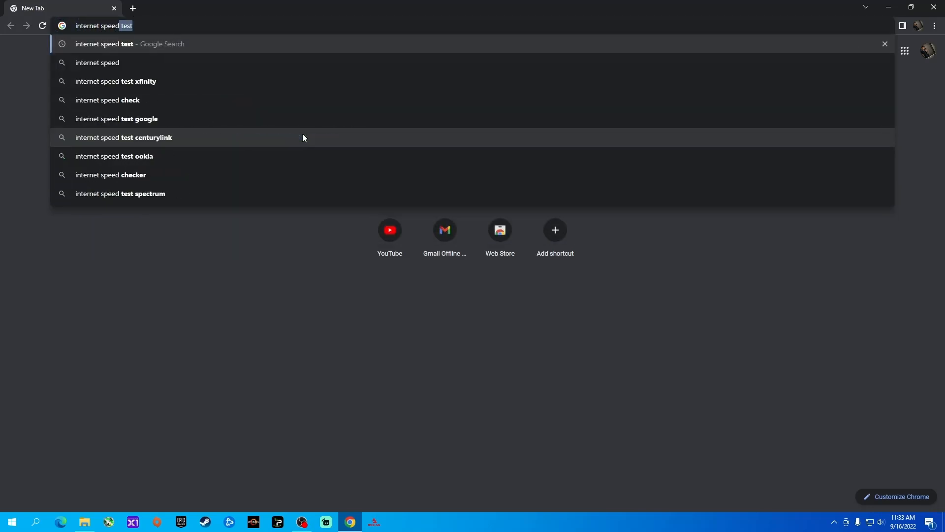
text(\)
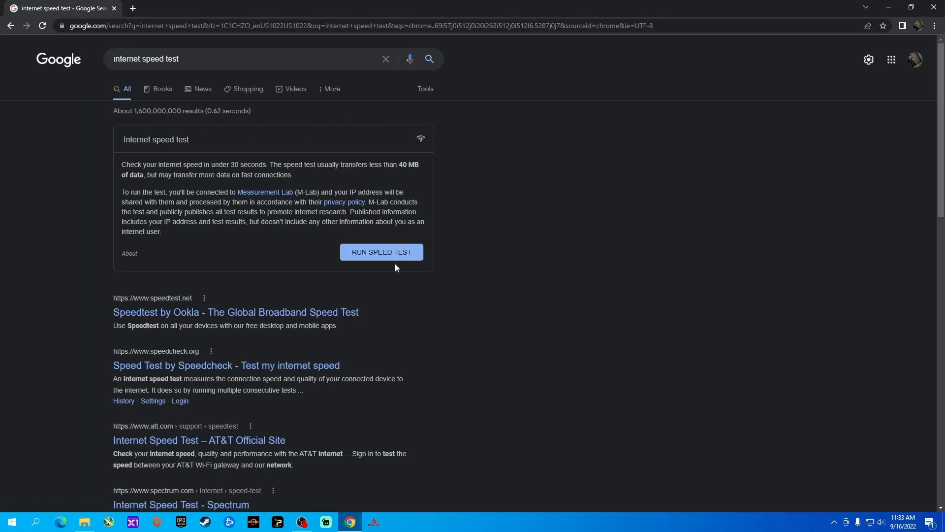
click(381, 252)
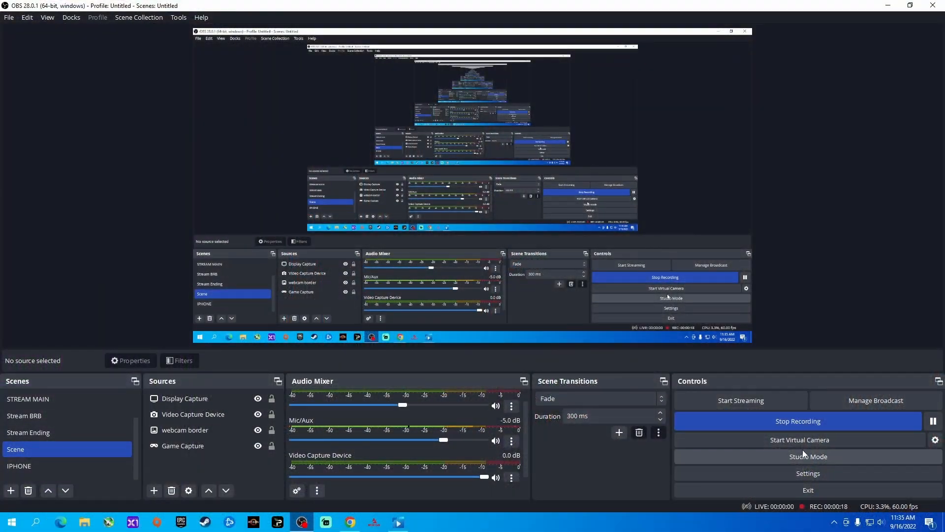
Step: Reopen Settings on the Output page showing the AMD H.264 streaming options
click(808, 473)
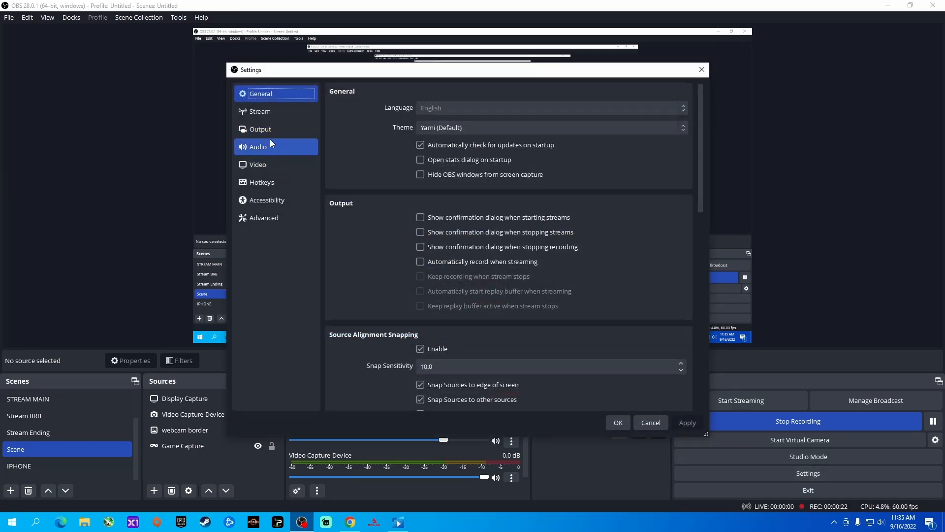
click(260, 129)
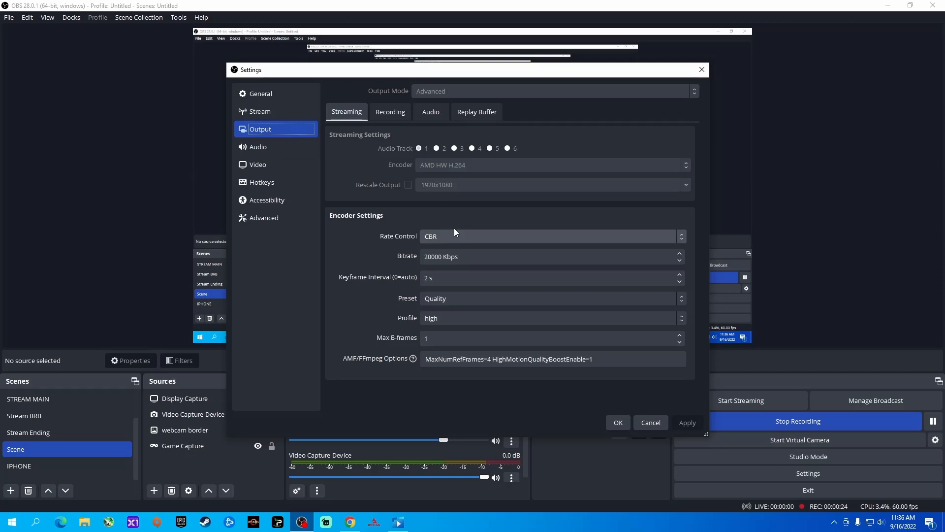